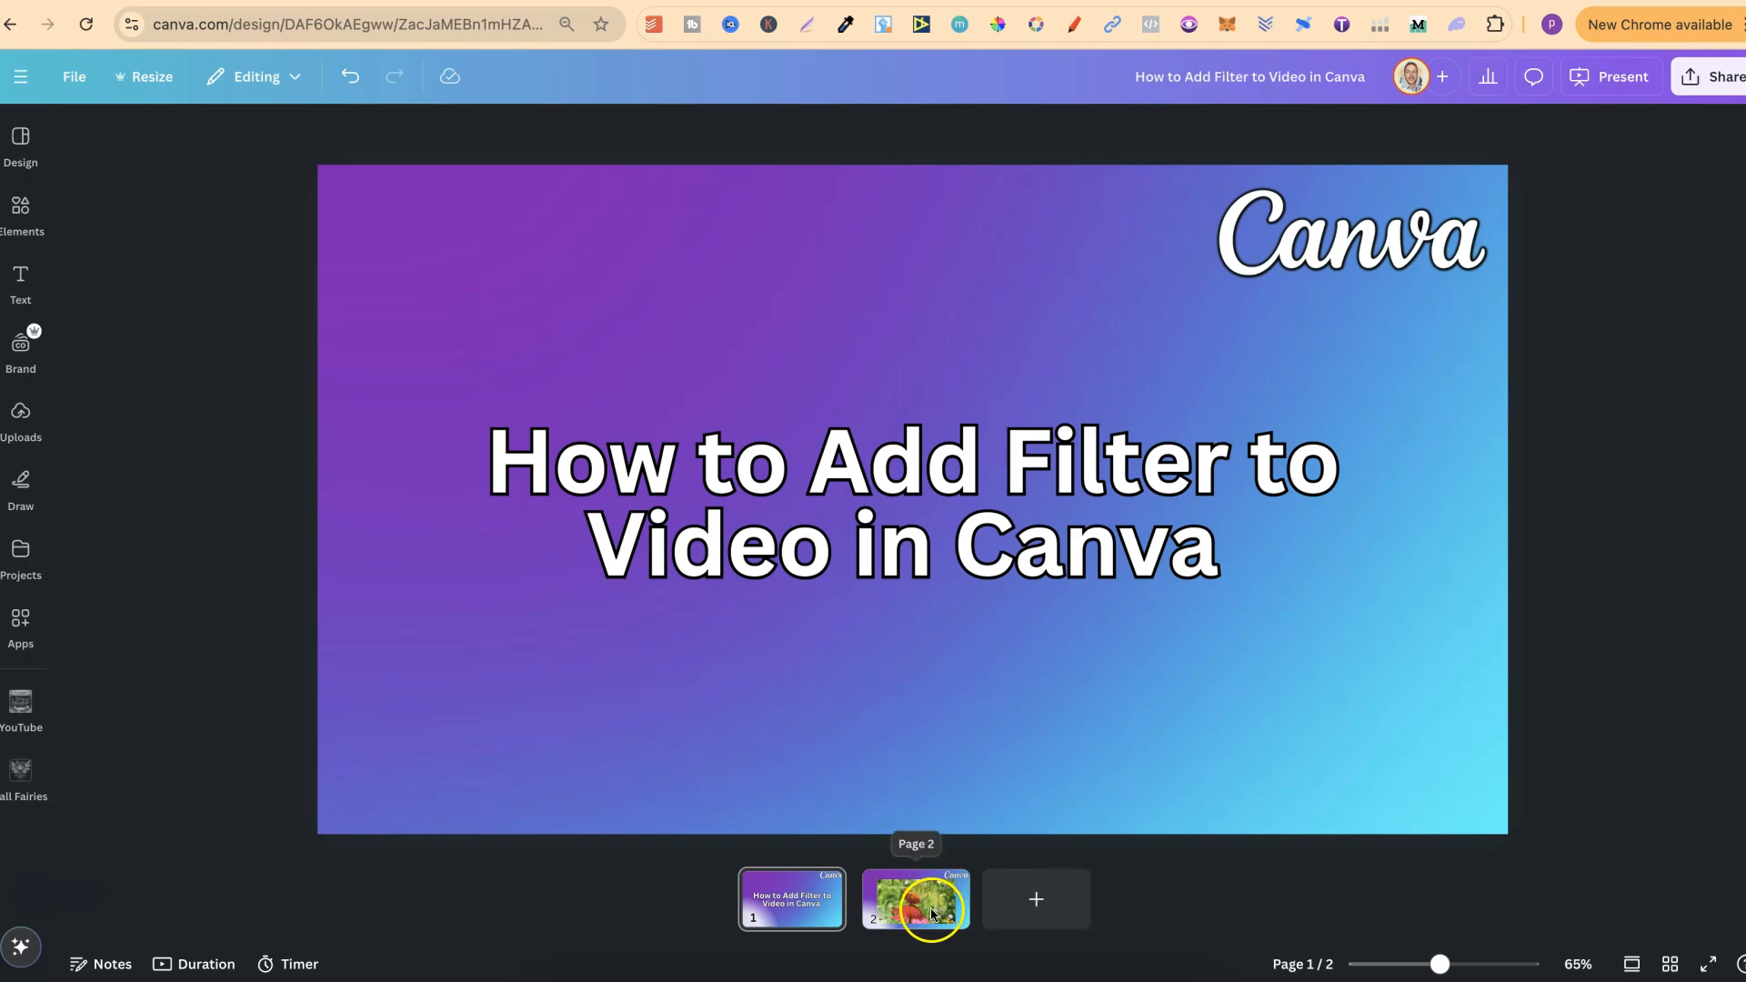
Show slide 2 and bring up the butterfly video's editing options.
{"action": "left_click", "coordinate": [915, 899]}
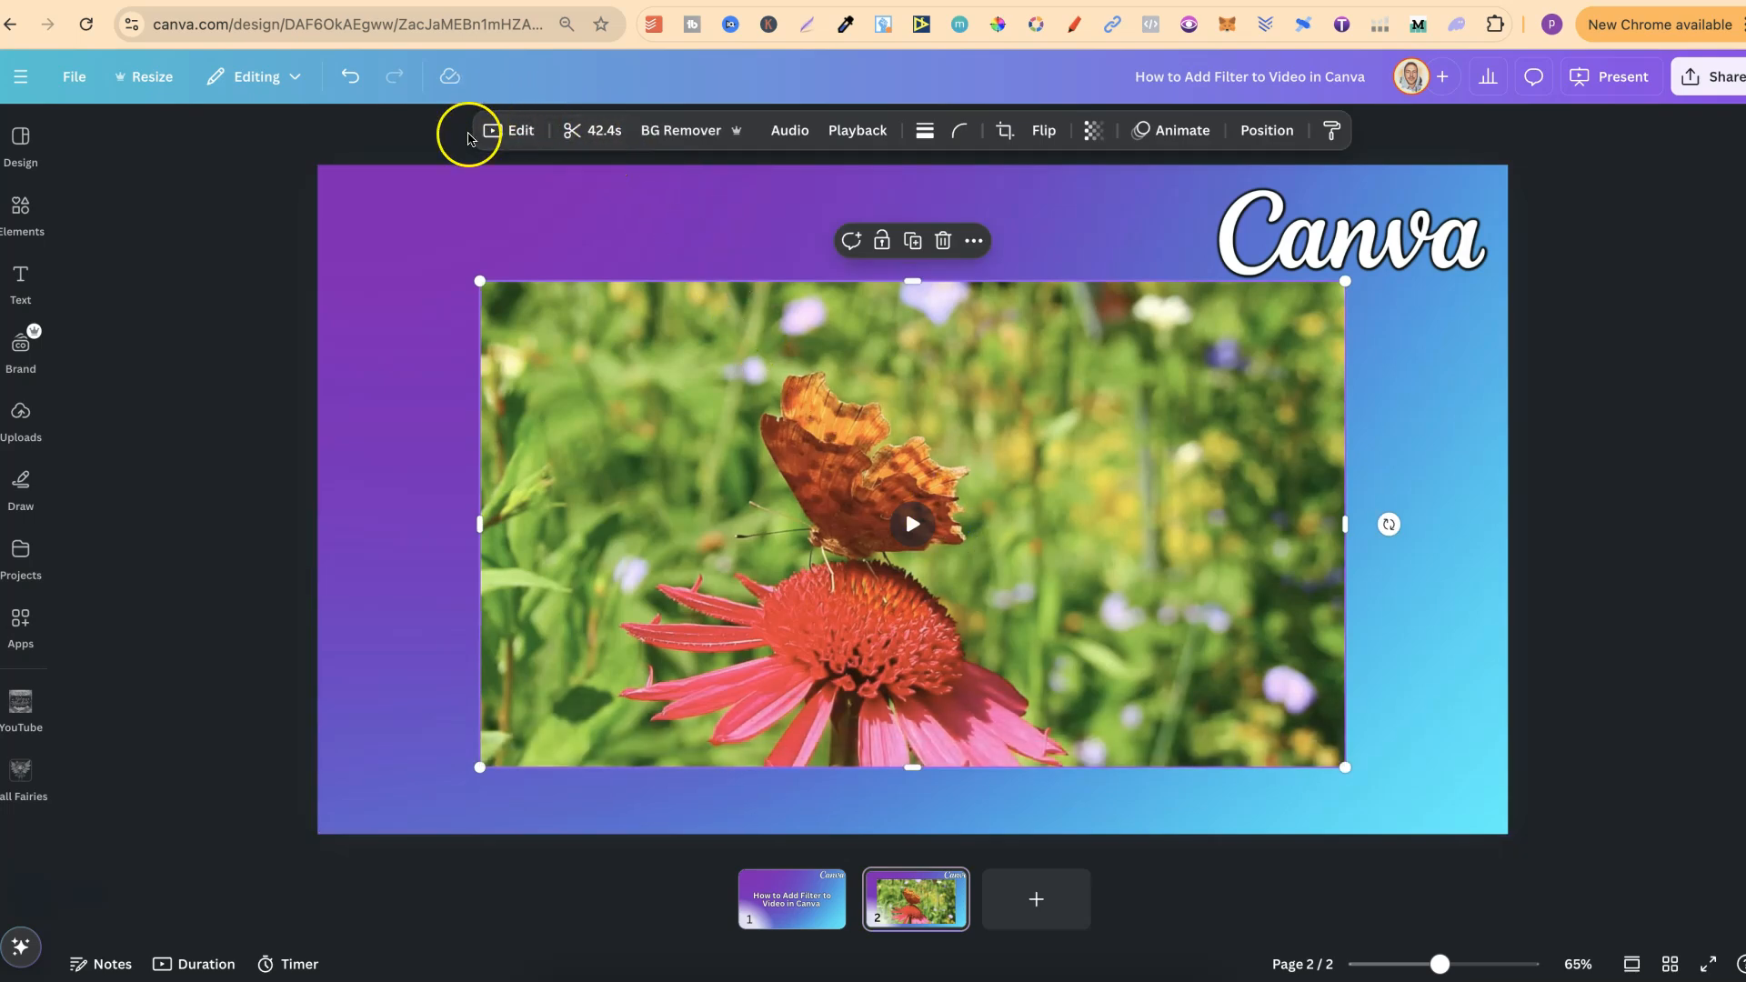
{"action": "left_click", "coordinate": [521, 131]}
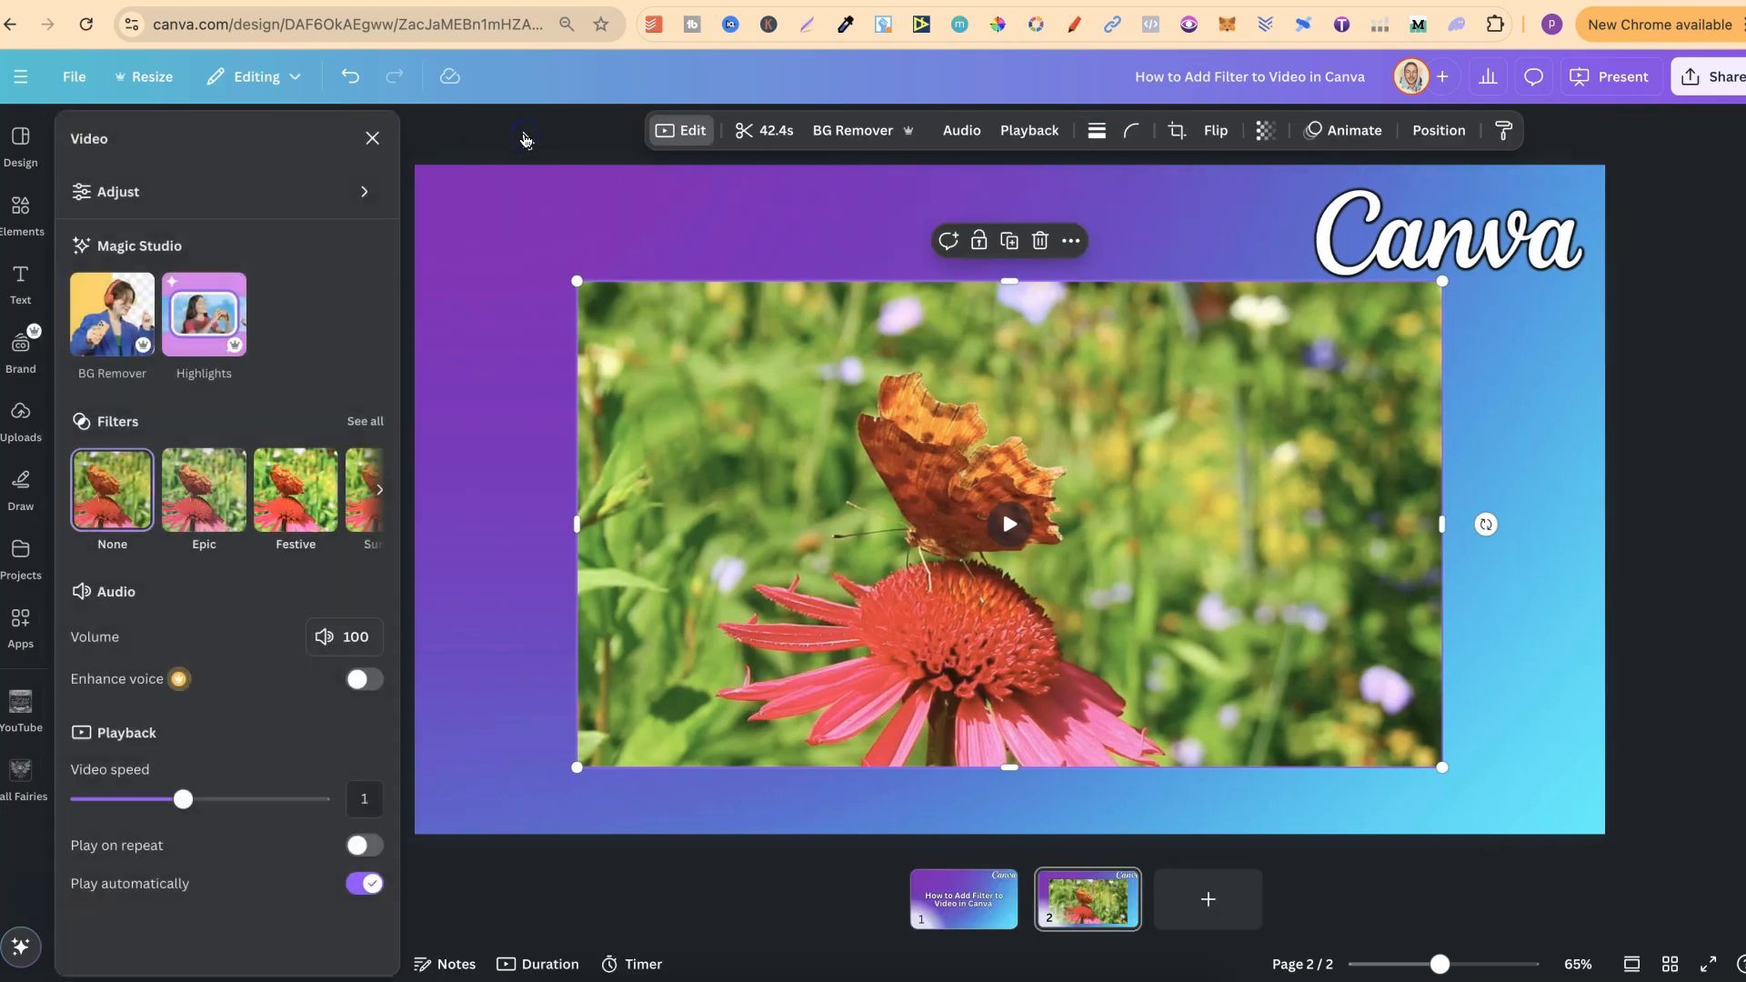
{"action": "mouse_move", "coordinate": [274, 424]}
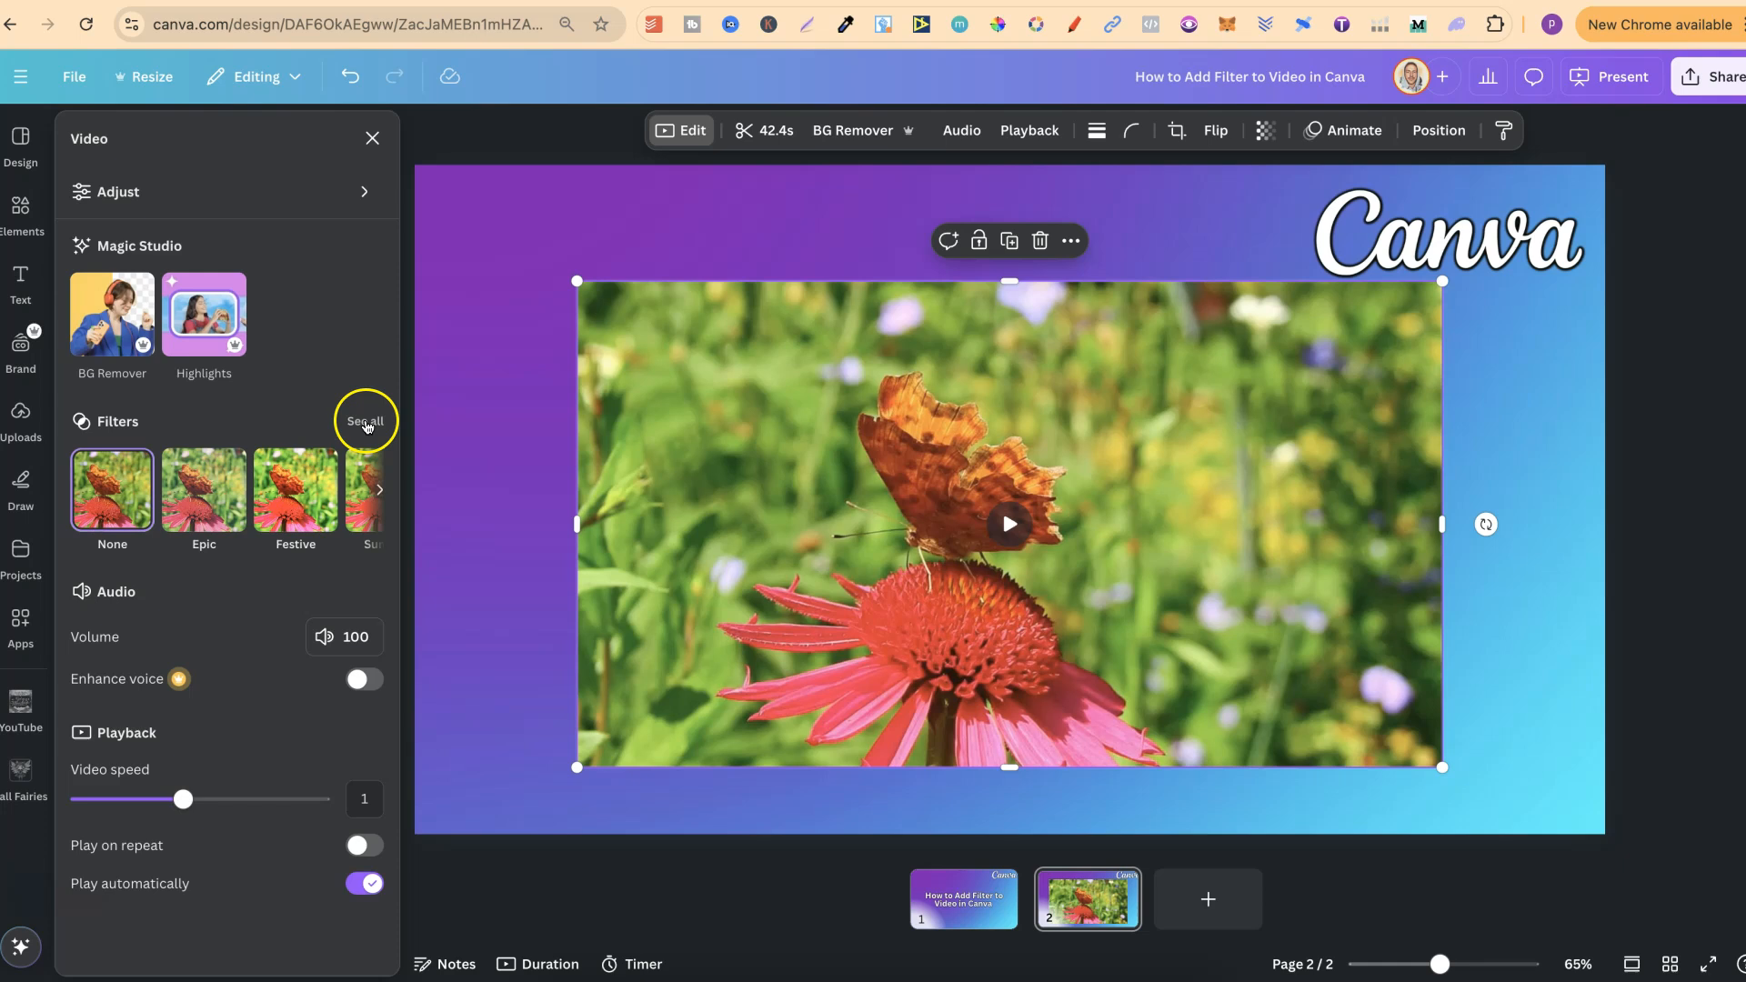
Show all video filters and expand the Warm category.
{"action": "left_click", "coordinate": [365, 420]}
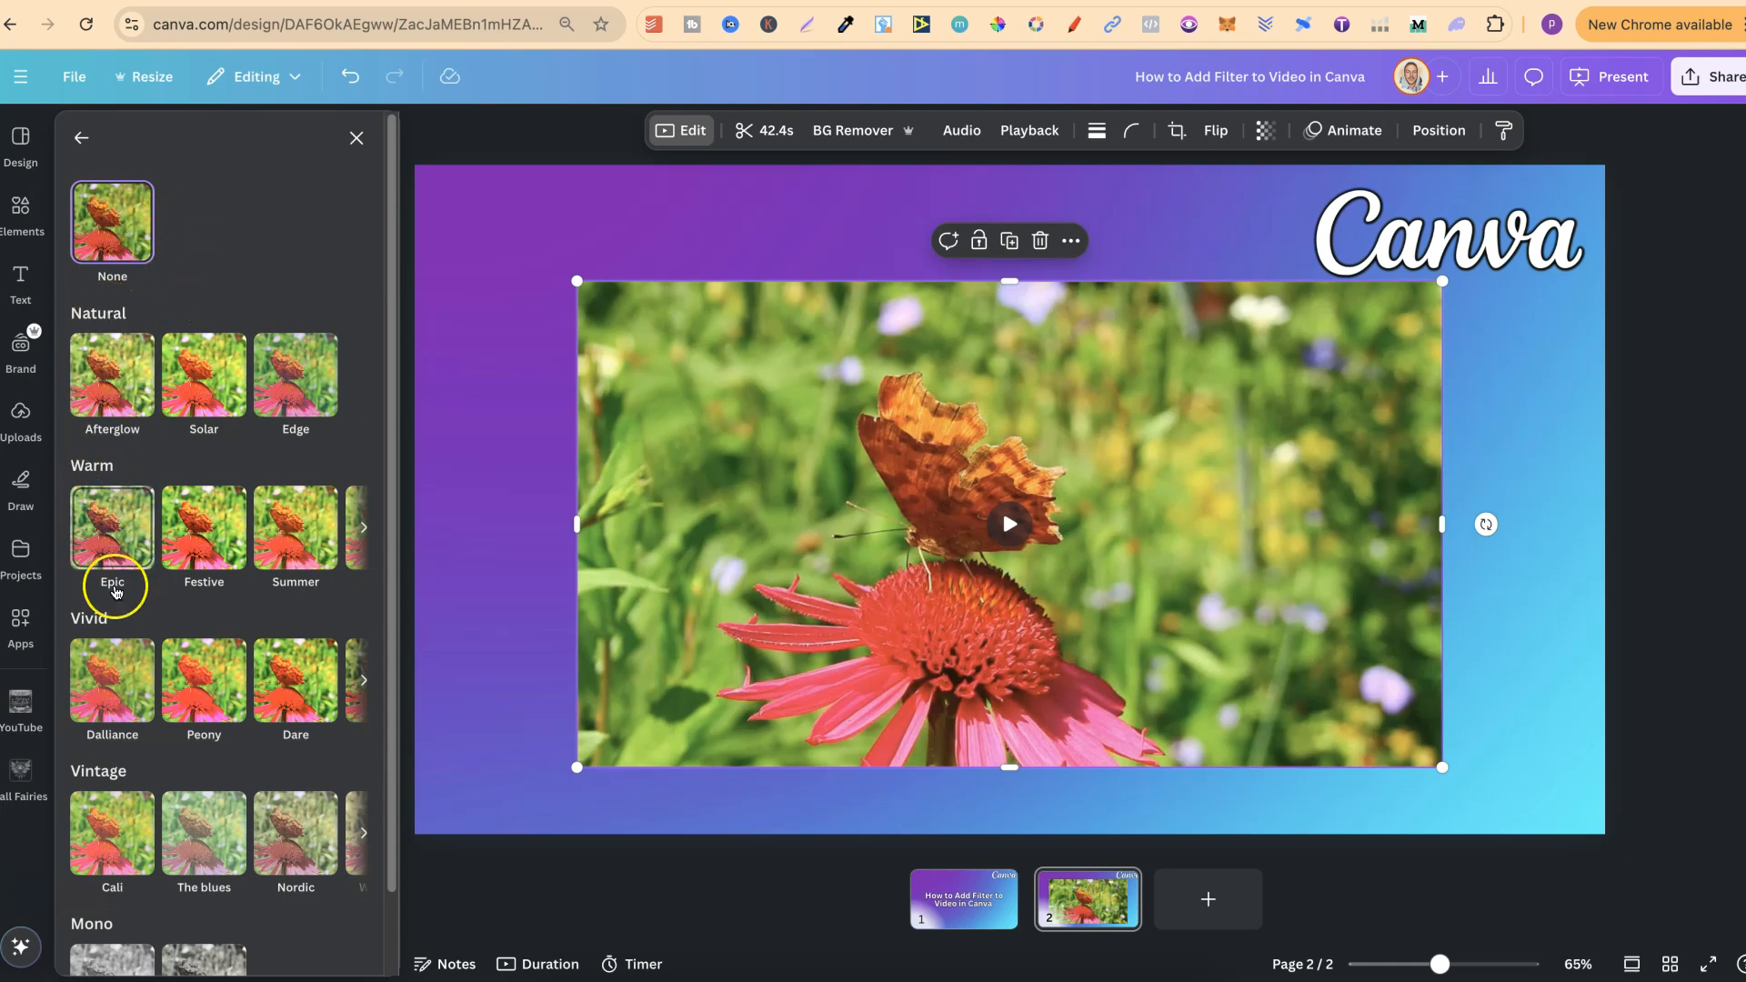
{"action": "scroll", "scroll_direction": "down", "scroll_amount": 3}
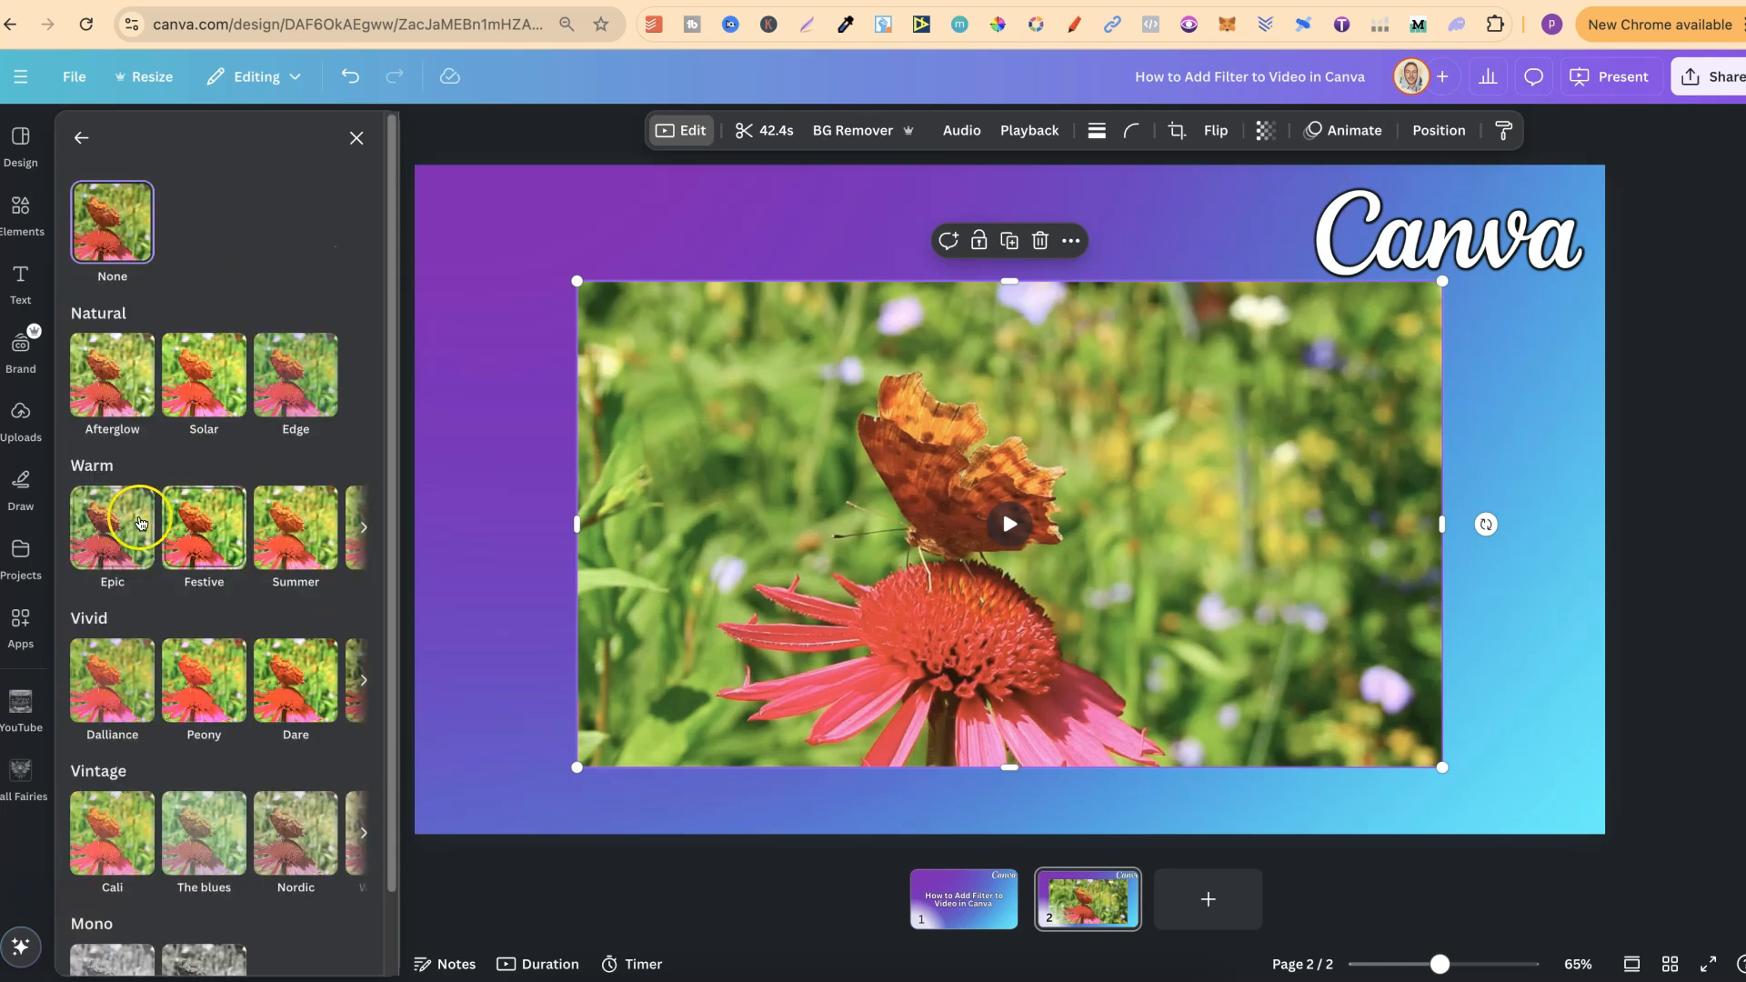
{"action": "left_click", "coordinate": [362, 528]}
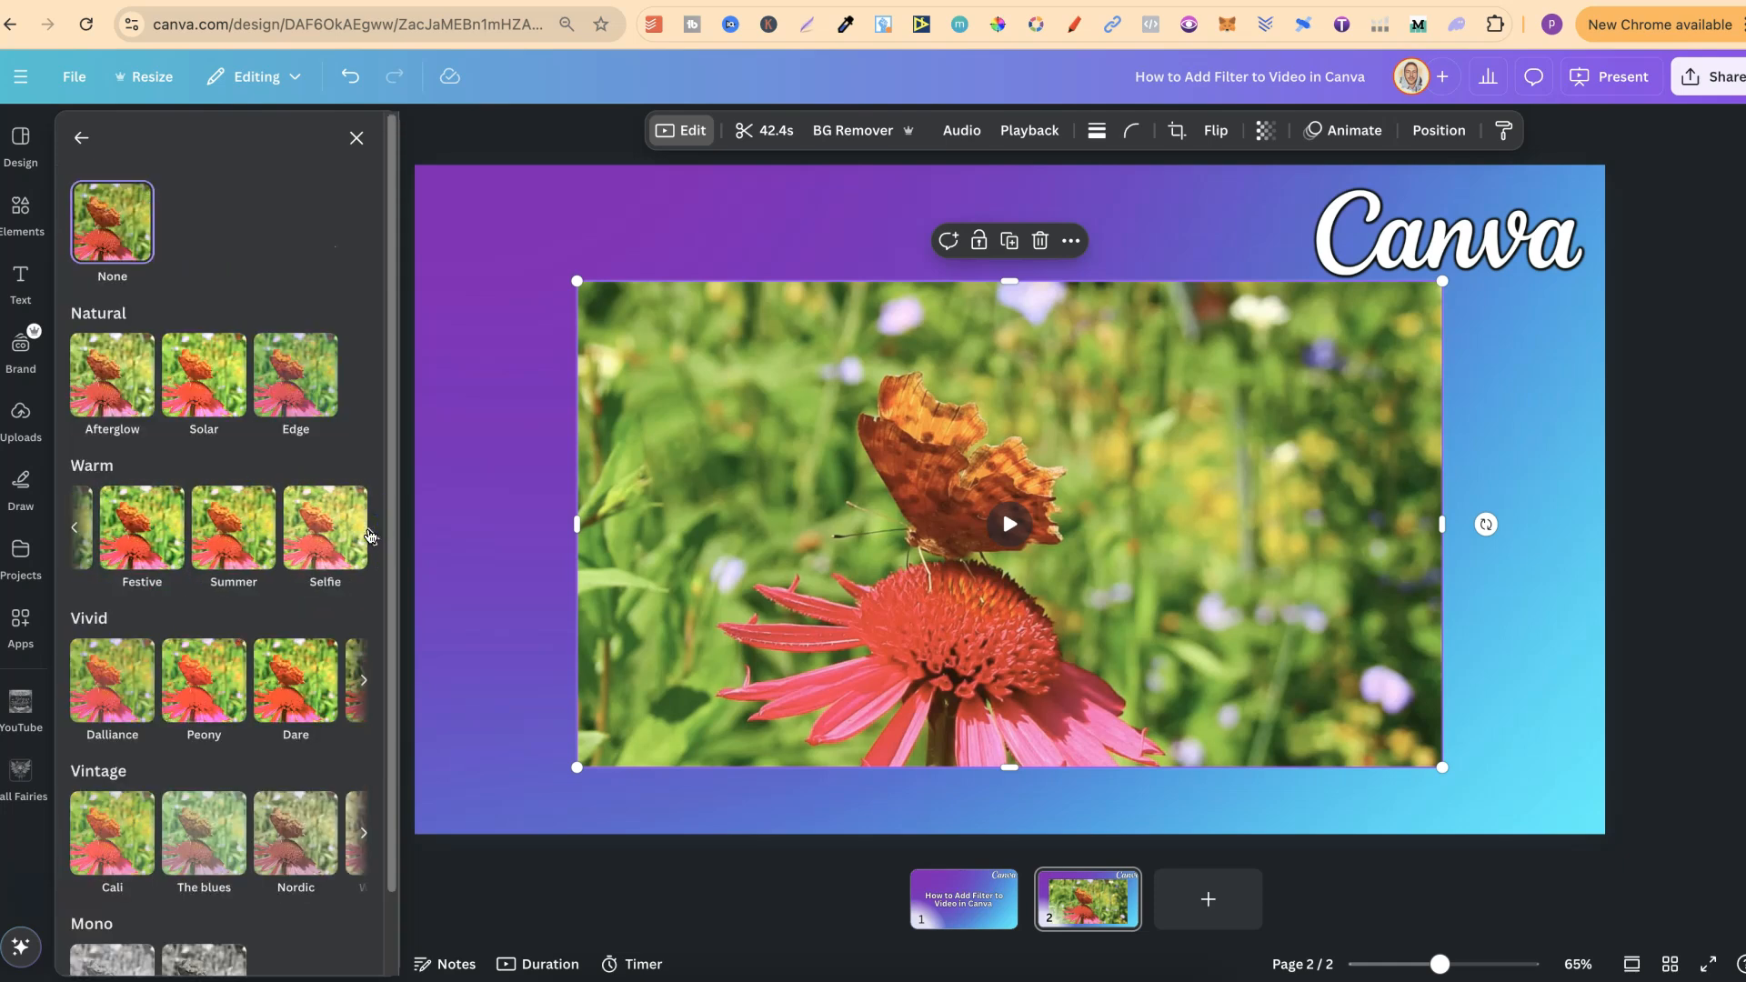
{"action": "mouse_move", "coordinate": [76, 529]}
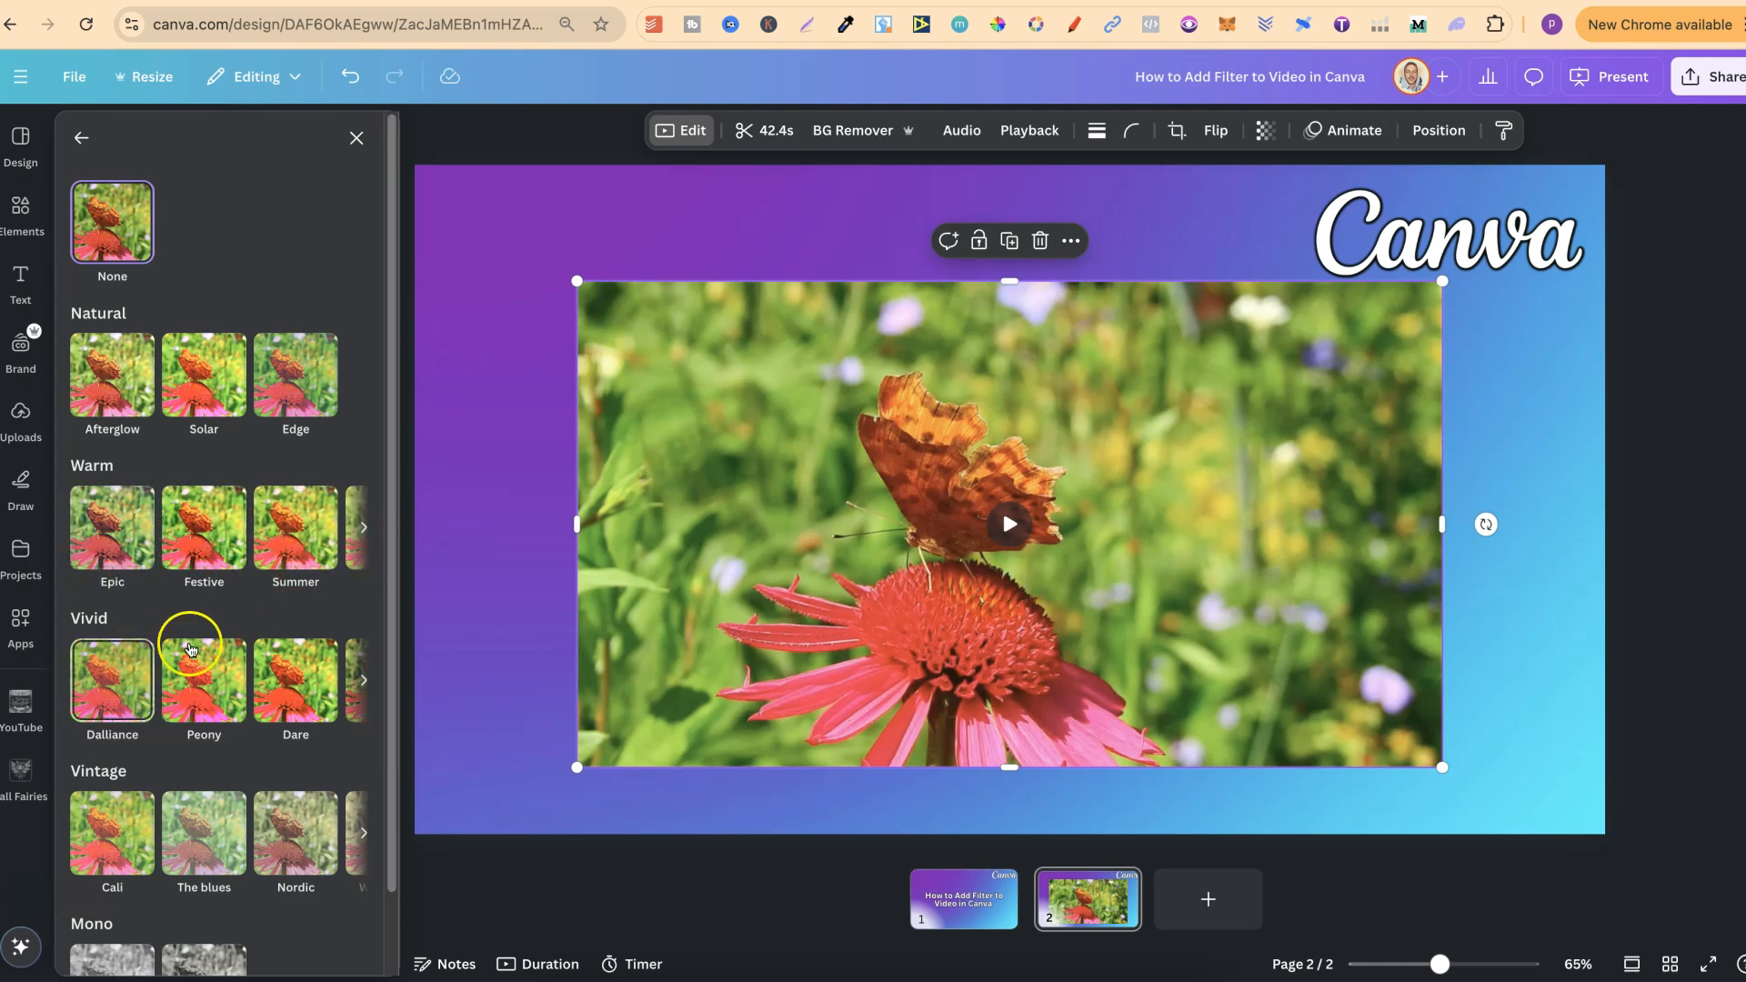
Apply the Festive warm filter, trying intensities 100 and 0 before settling on 50.
{"action": "left_click", "coordinate": [204, 528]}
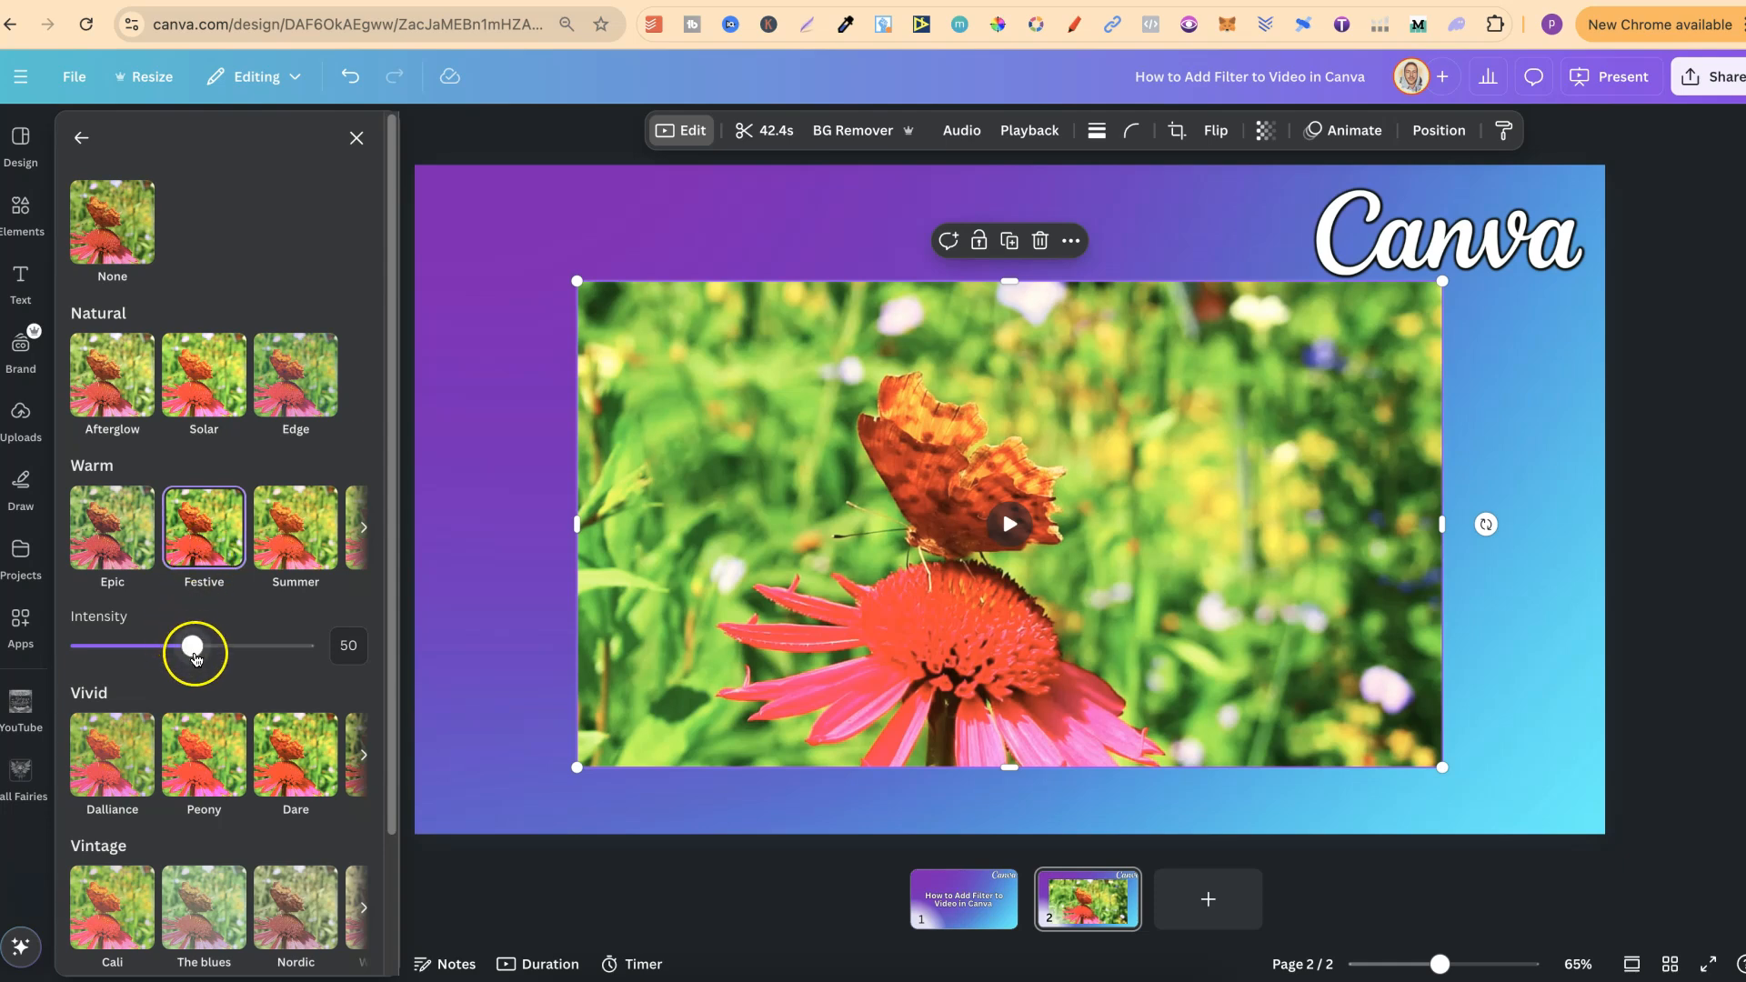
{"action": "left_click_drag", "start_coordinate": [195, 648], "coordinate": [286, 646]}
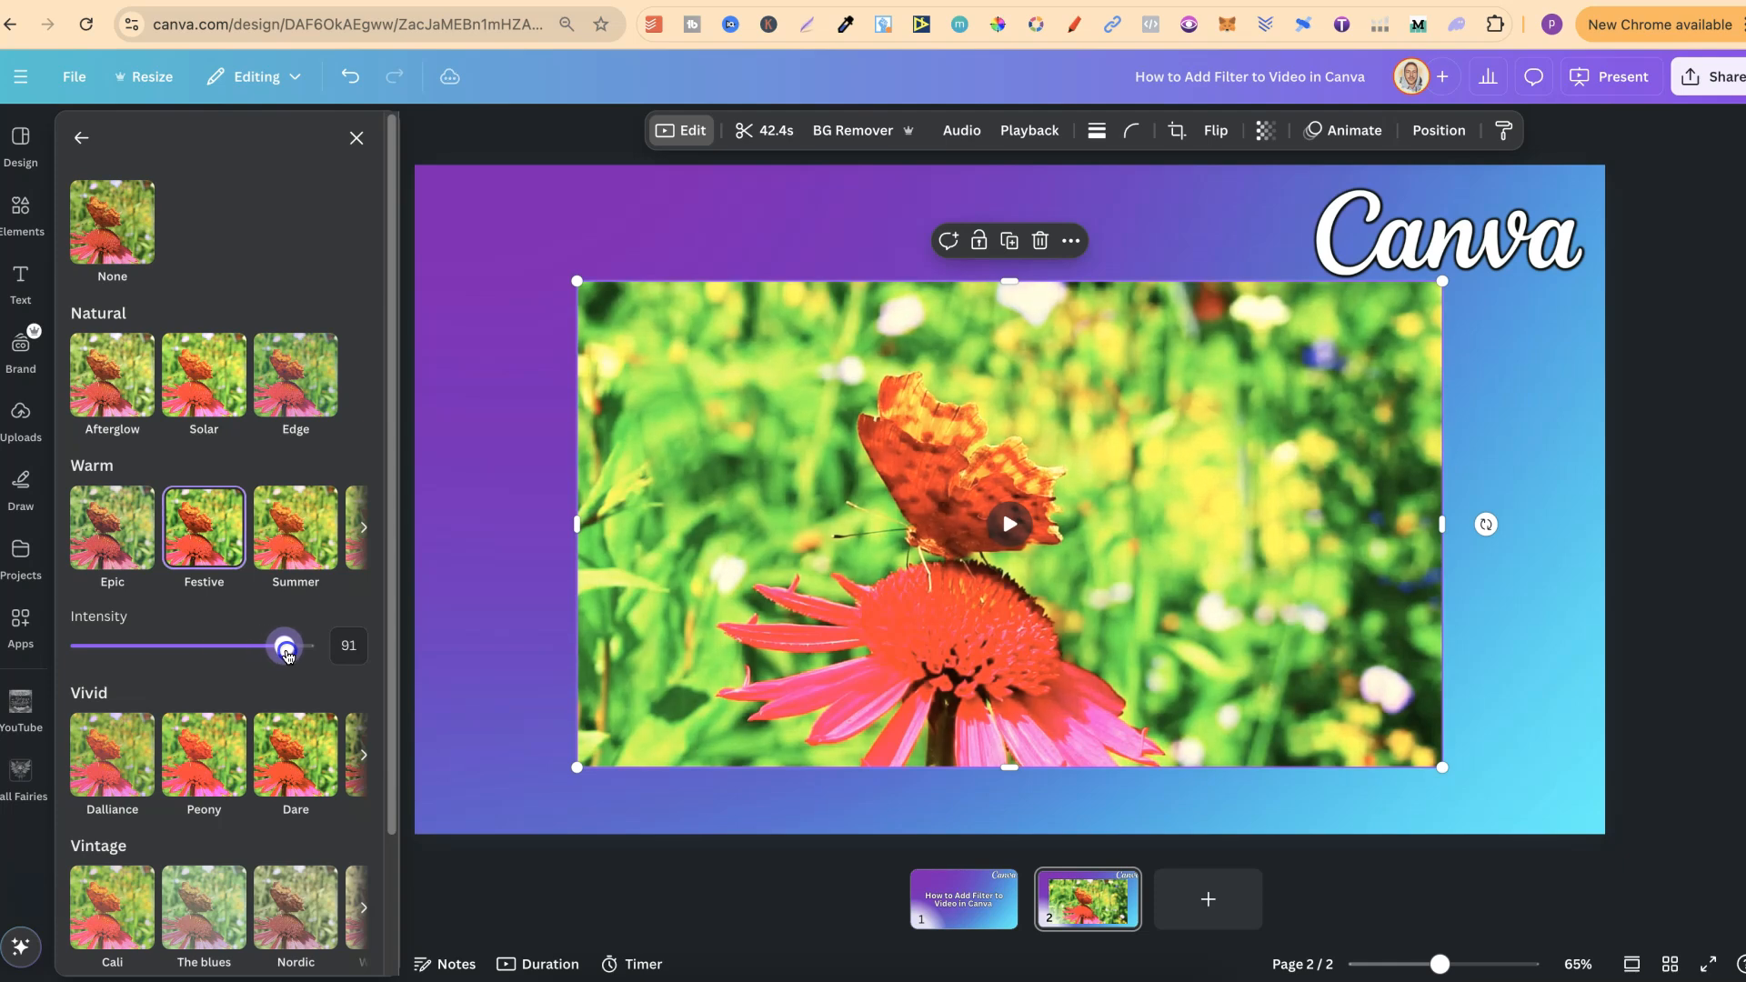
{"action": "left_click_drag", "start_coordinate": [285, 646], "coordinate": [303, 646]}
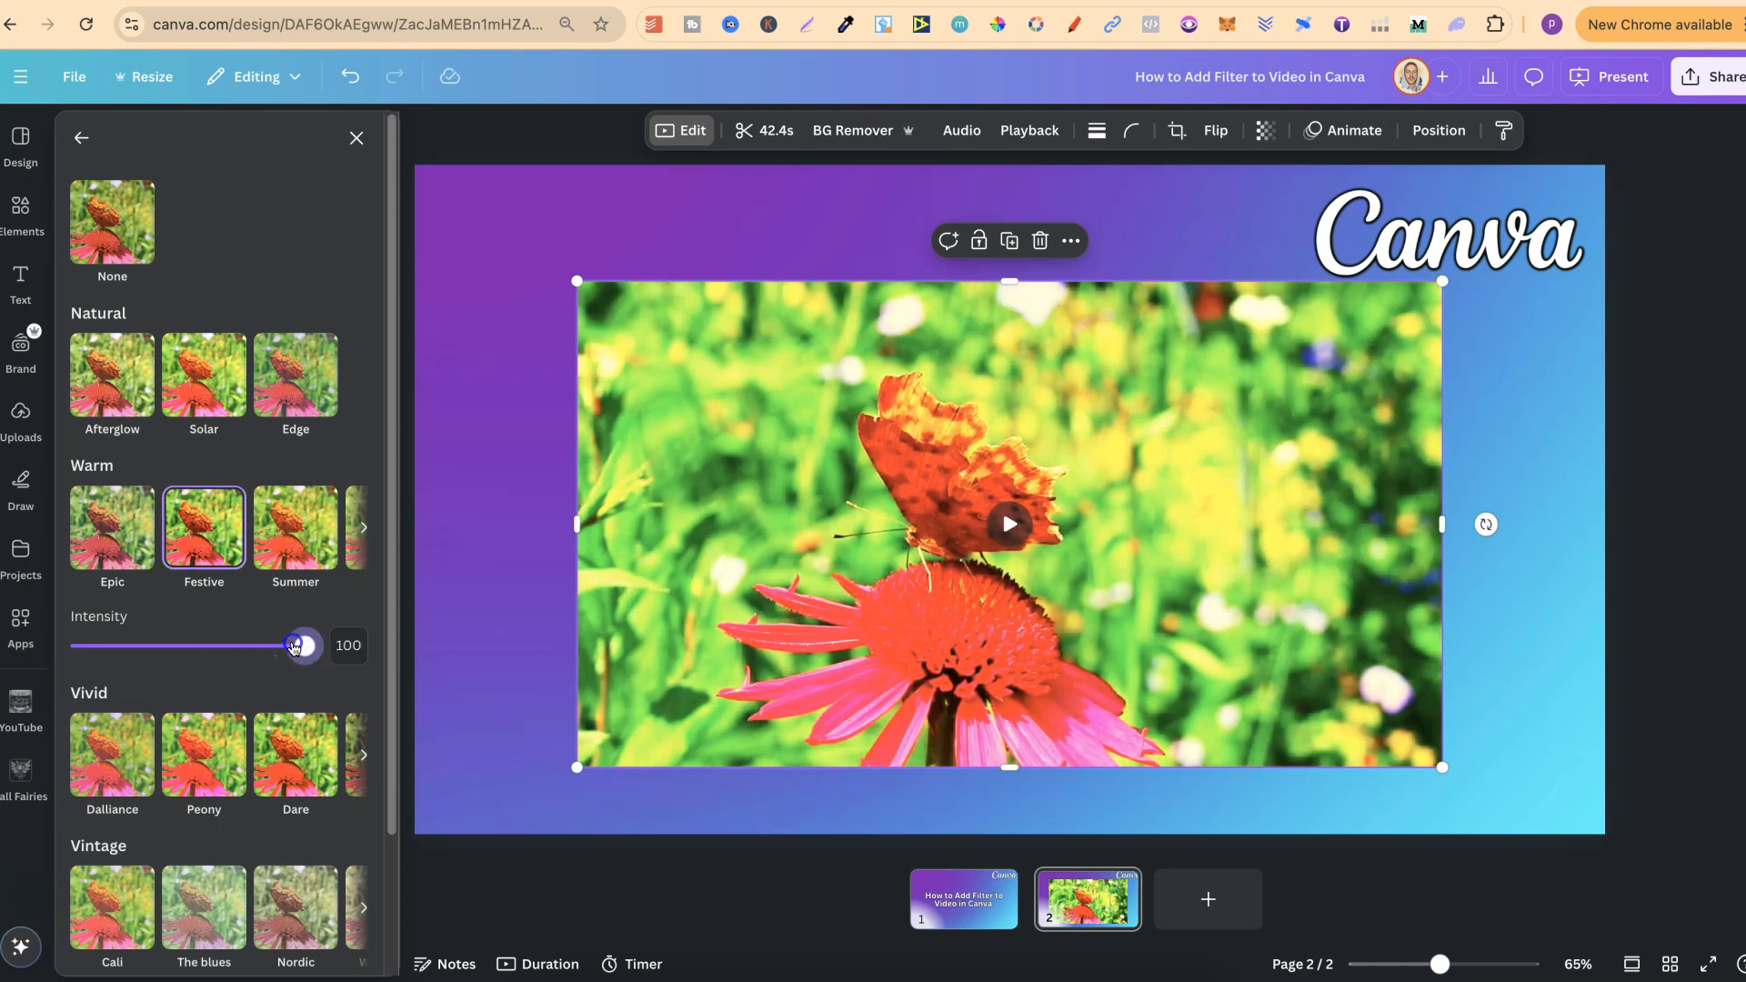
{"action": "left_click_drag", "start_coordinate": [300, 646], "coordinate": [76, 646]}
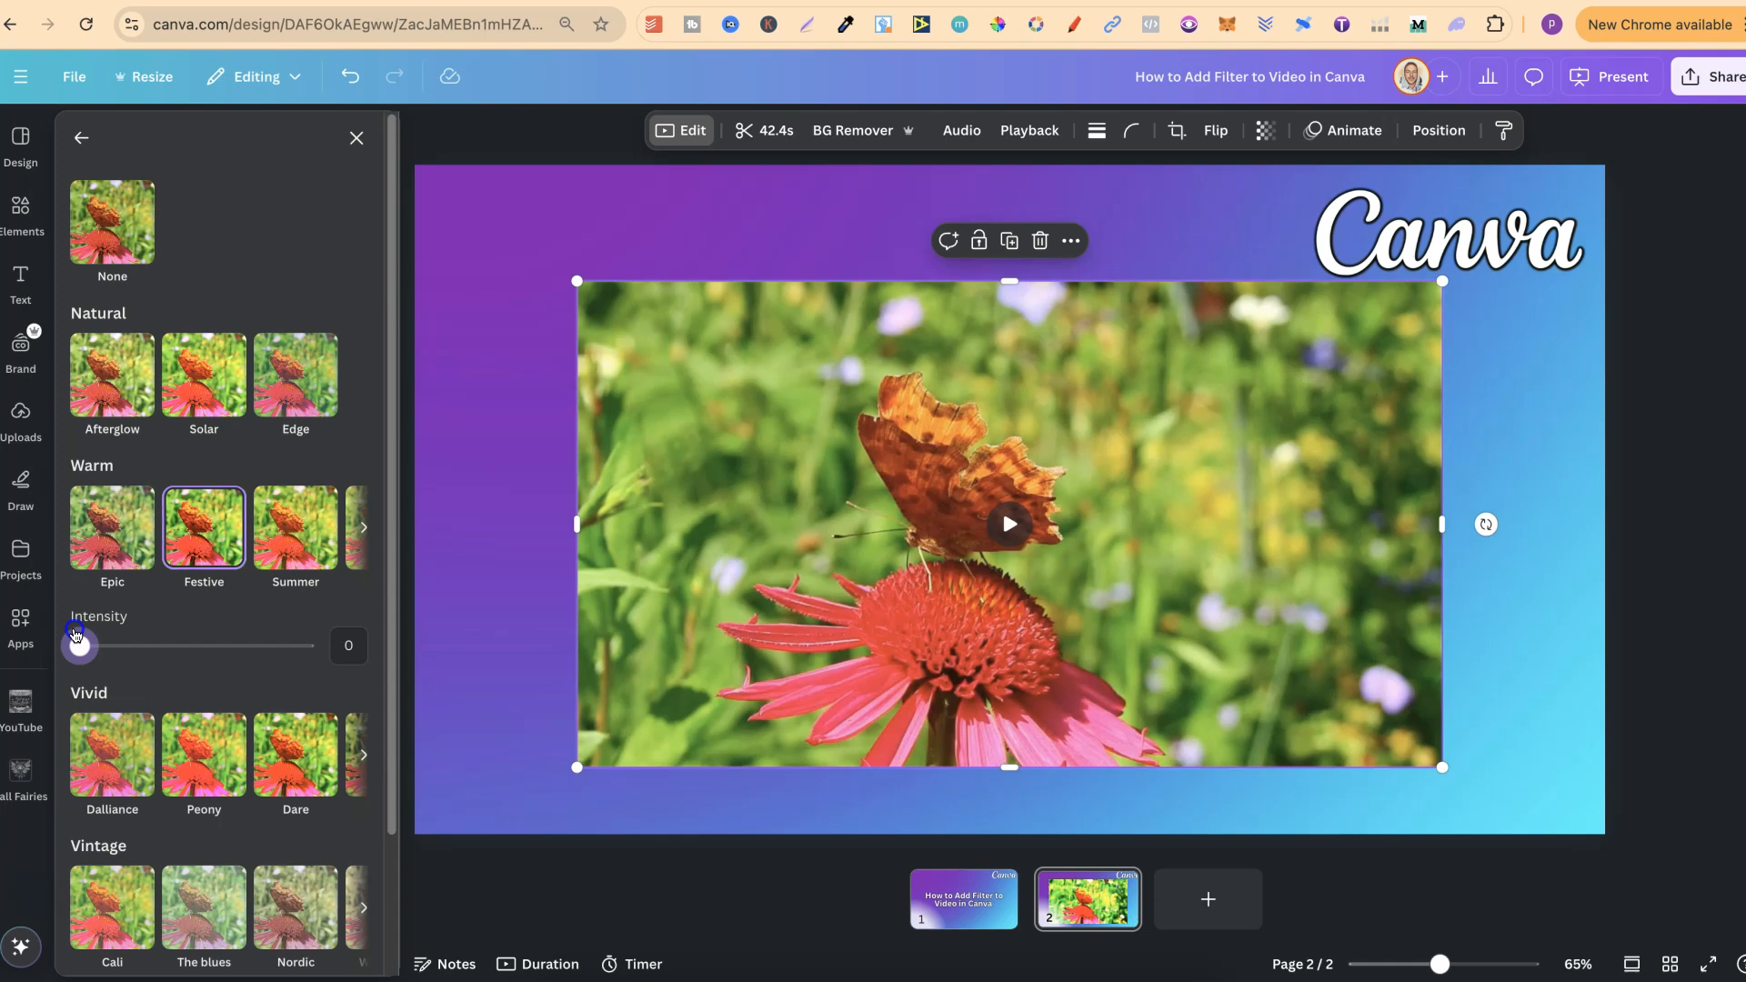
{"action": "left_click_drag", "start_coordinate": [78, 644], "coordinate": [191, 644]}
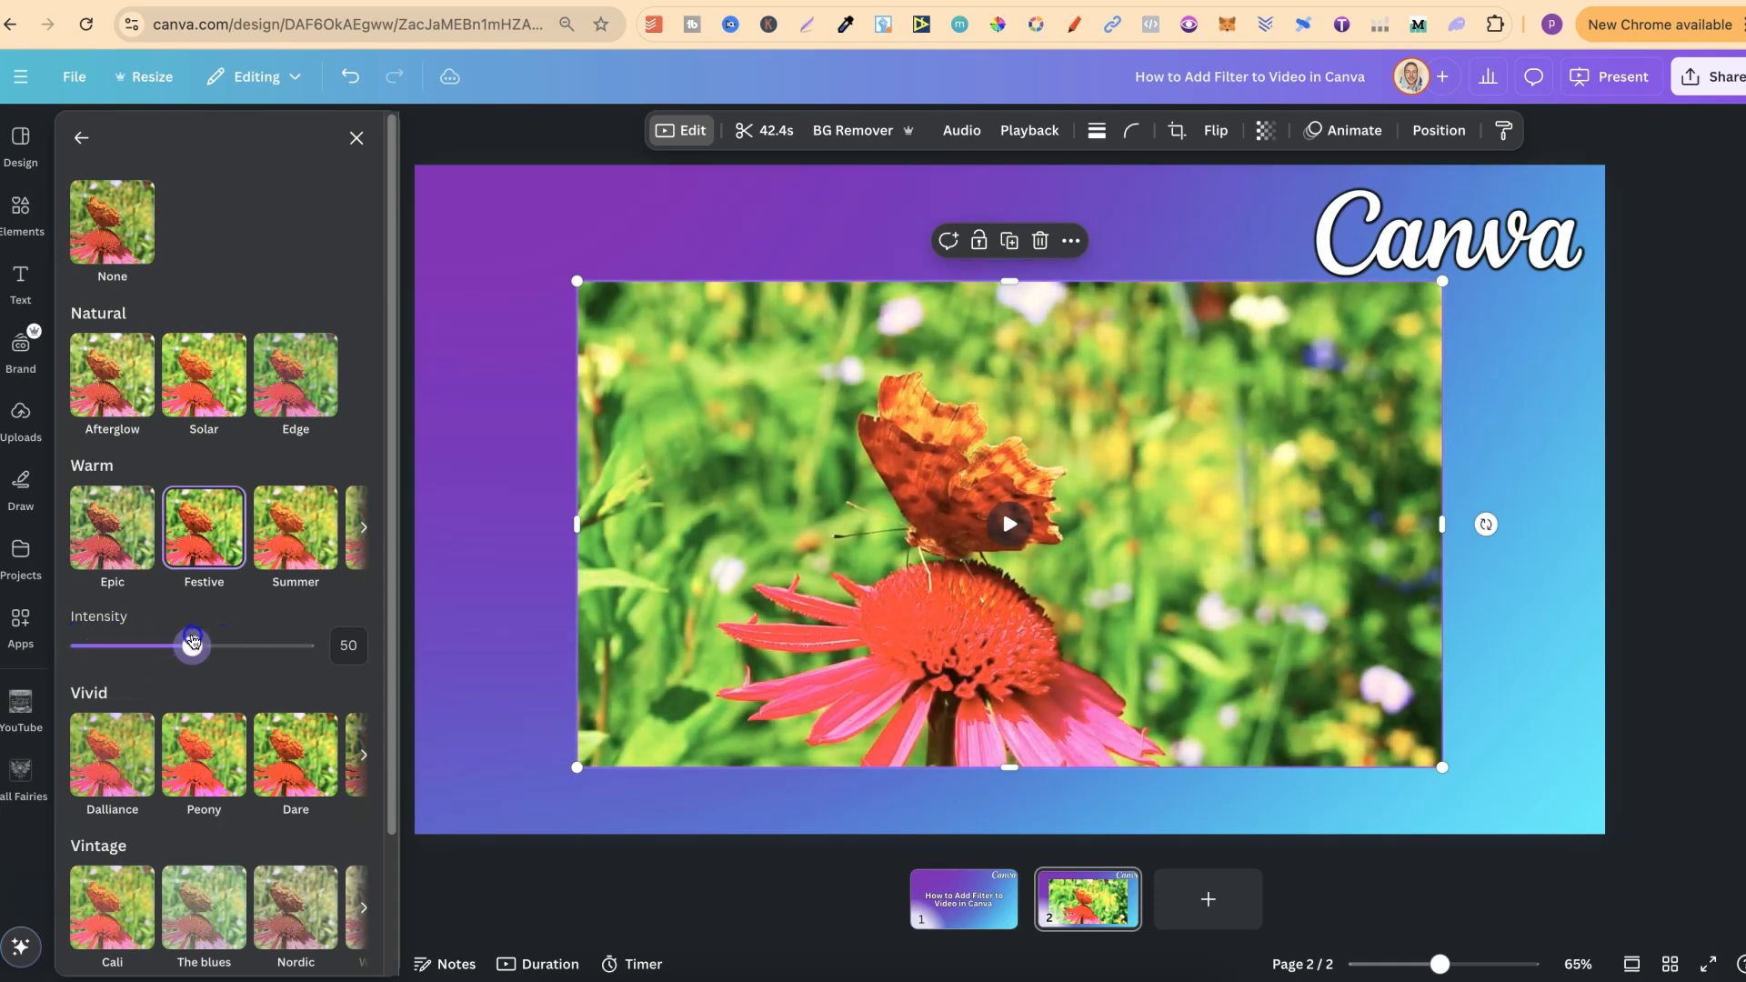
Switch to the Street mono filter with intensity raised to 85.
{"action": "scroll", "scroll_direction": "down", "scroll_amount": 3}
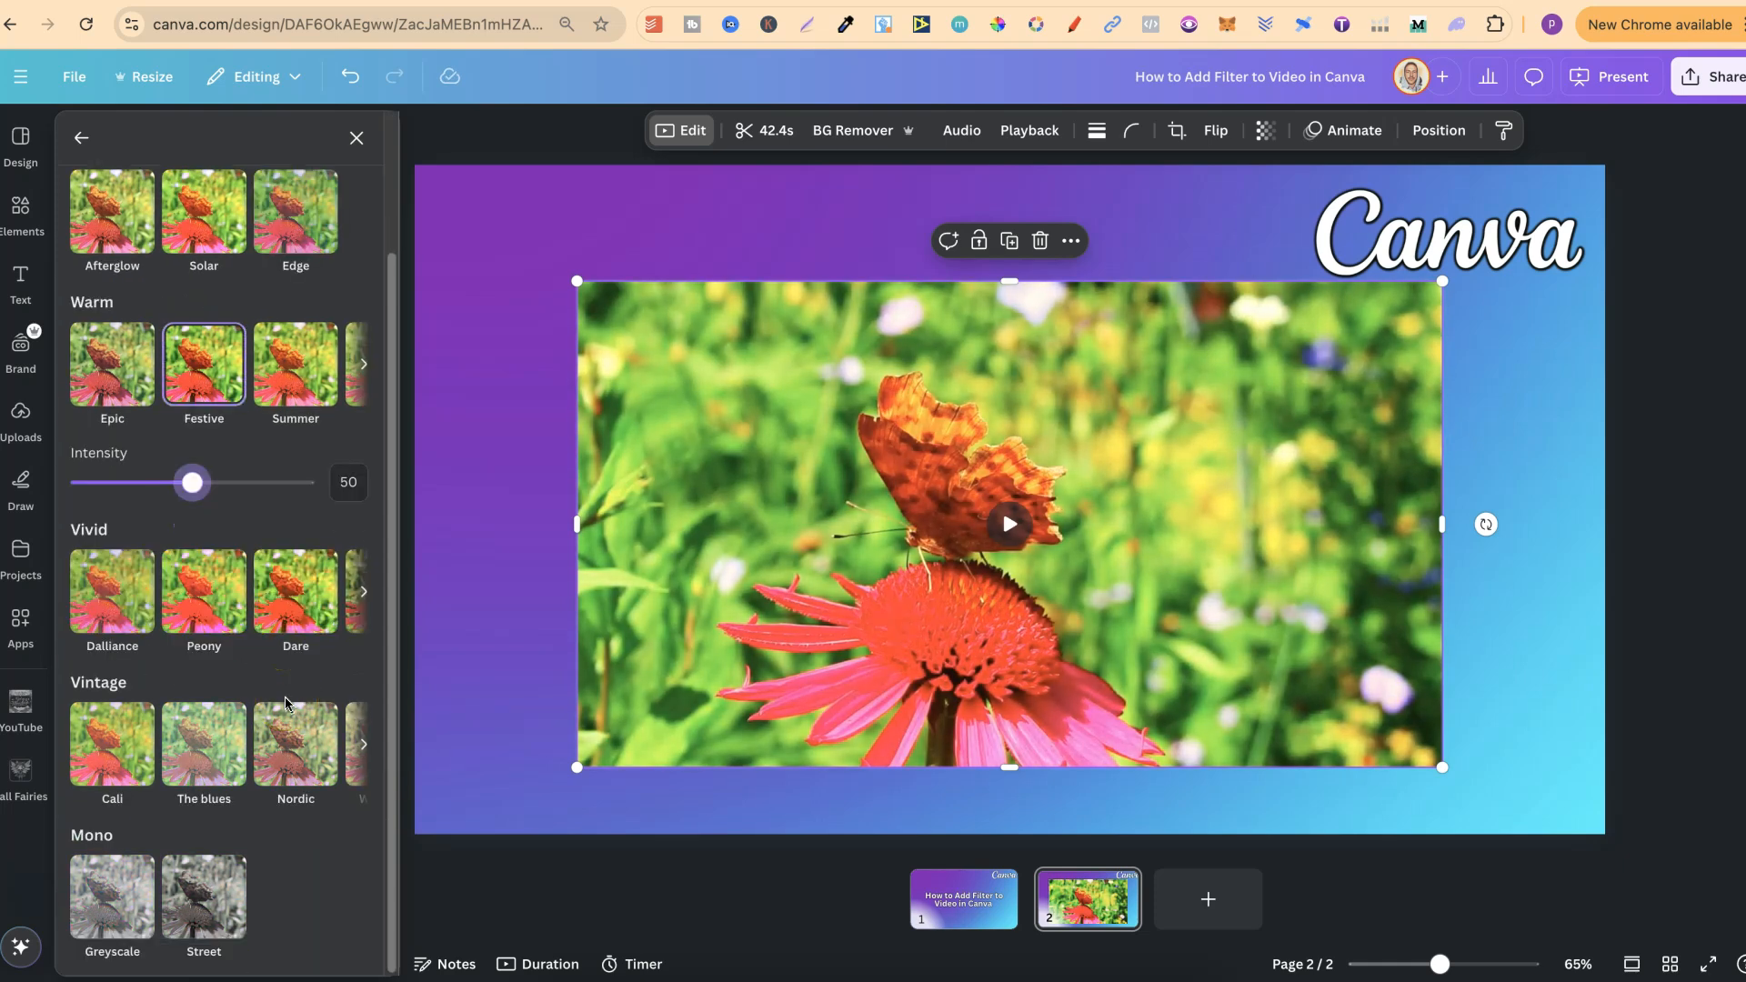
{"action": "mouse_move", "coordinate": [442, 871]}
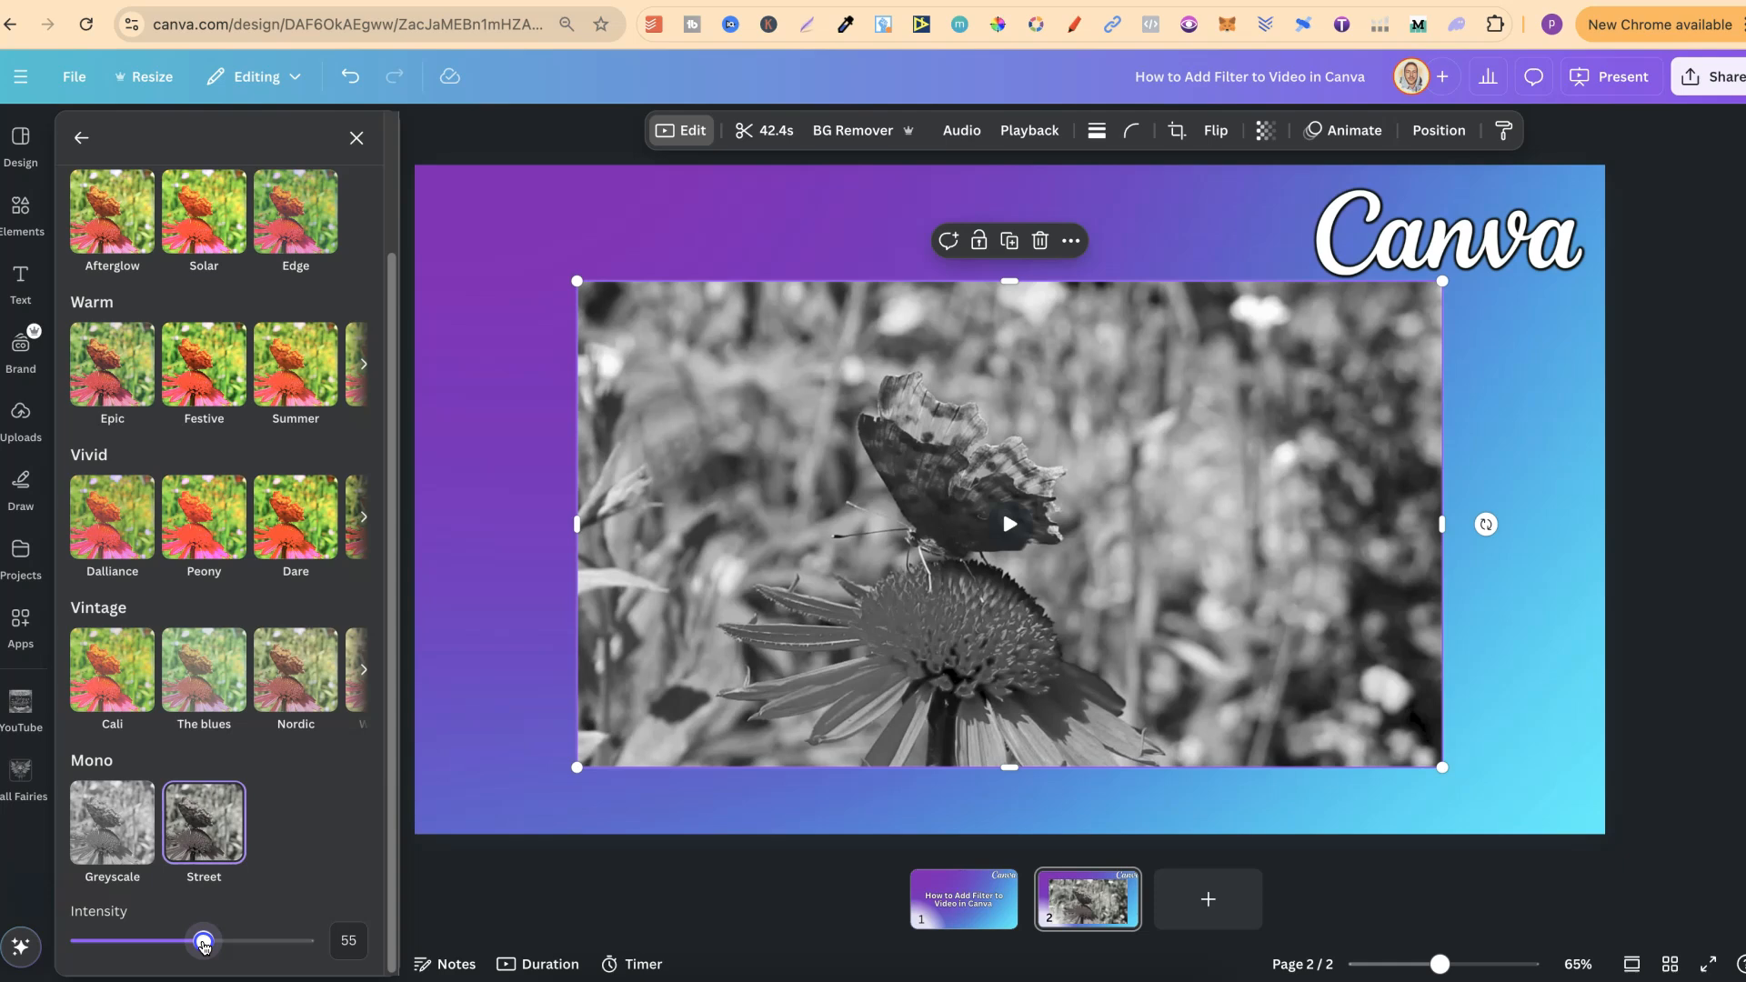
{"action": "left_click_drag", "start_coordinate": [204, 940], "coordinate": [271, 940]}
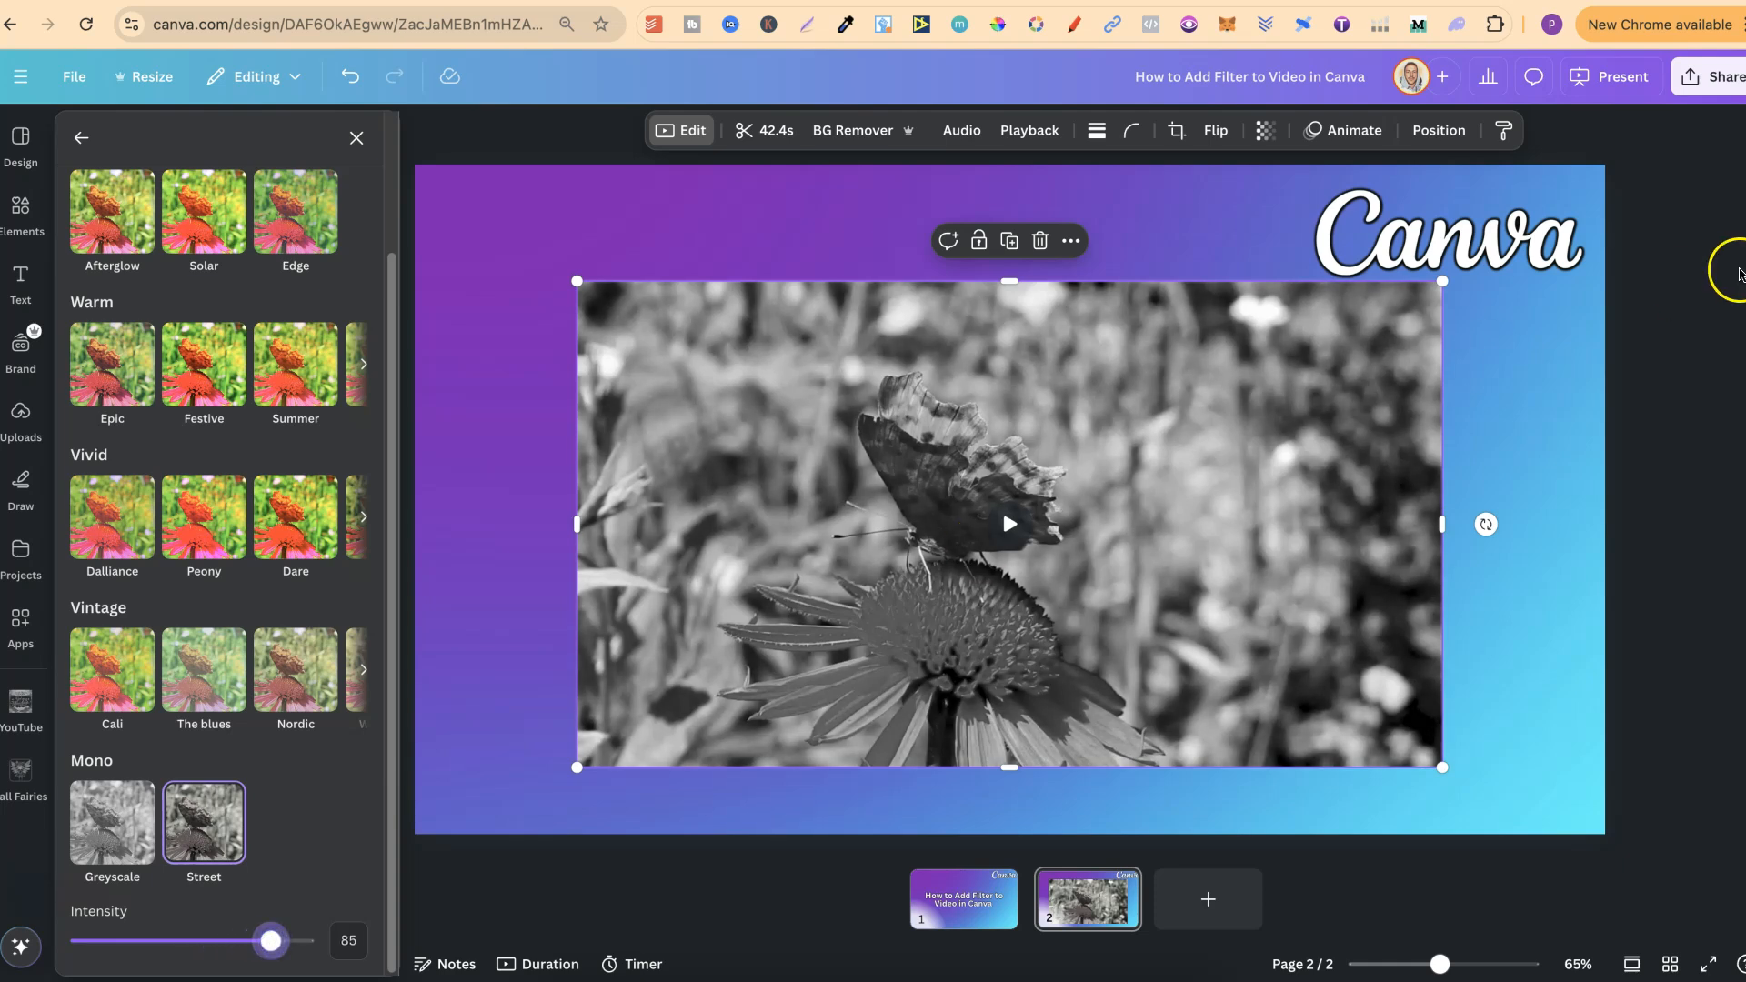